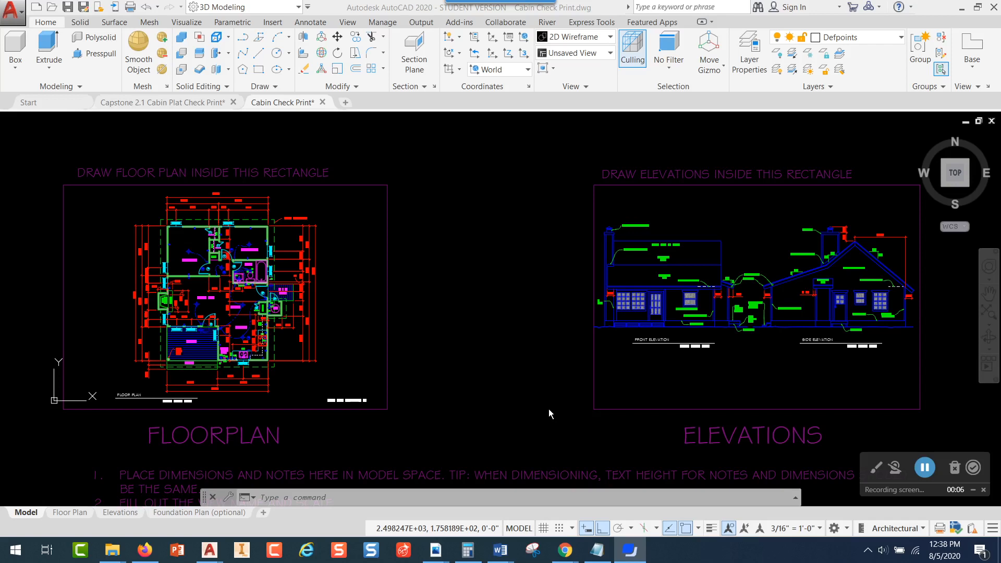
pyautogui.moveTo(523, 410)
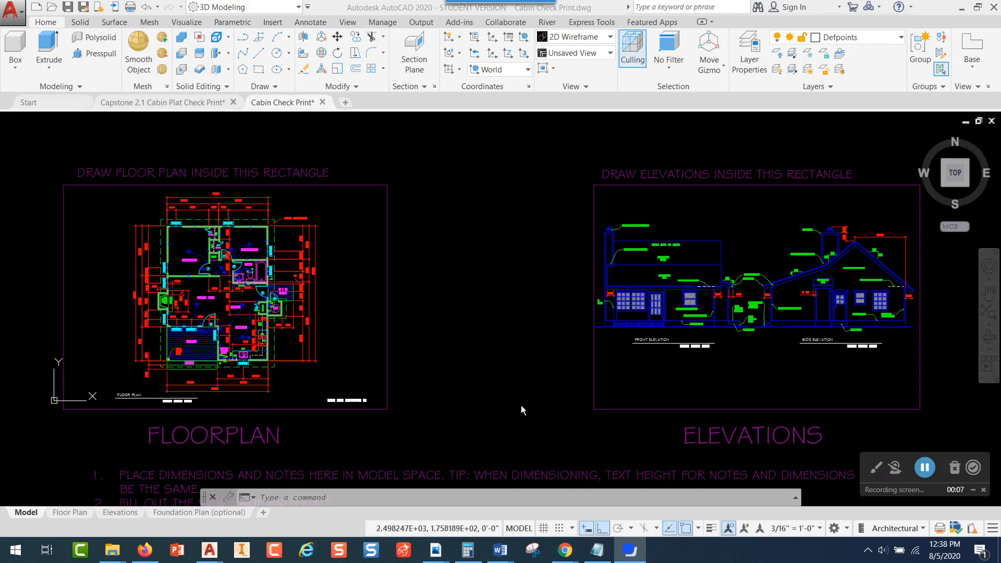
pyautogui.moveTo(492, 366)
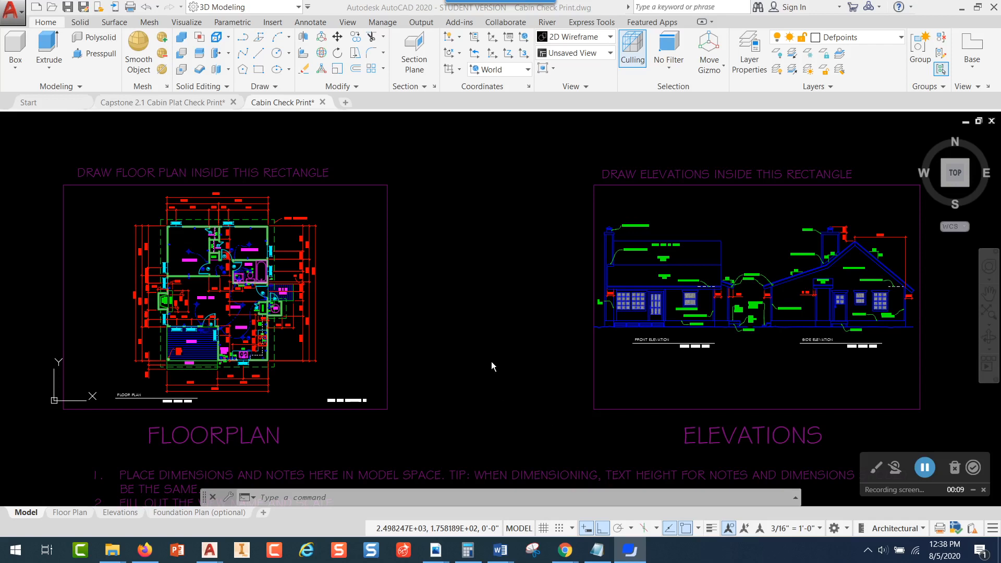
pyautogui.moveTo(323, 347)
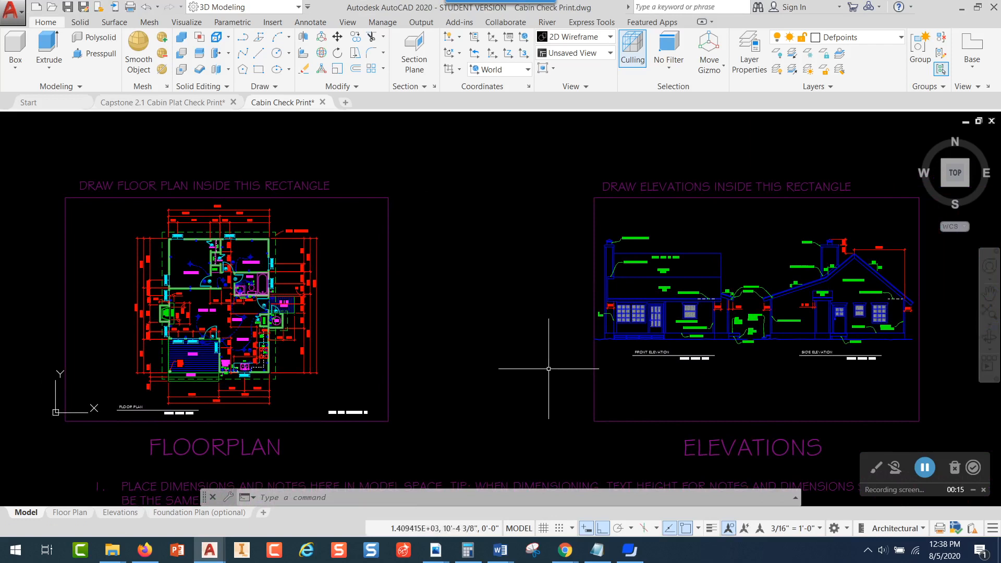
pyautogui.moveTo(523, 367)
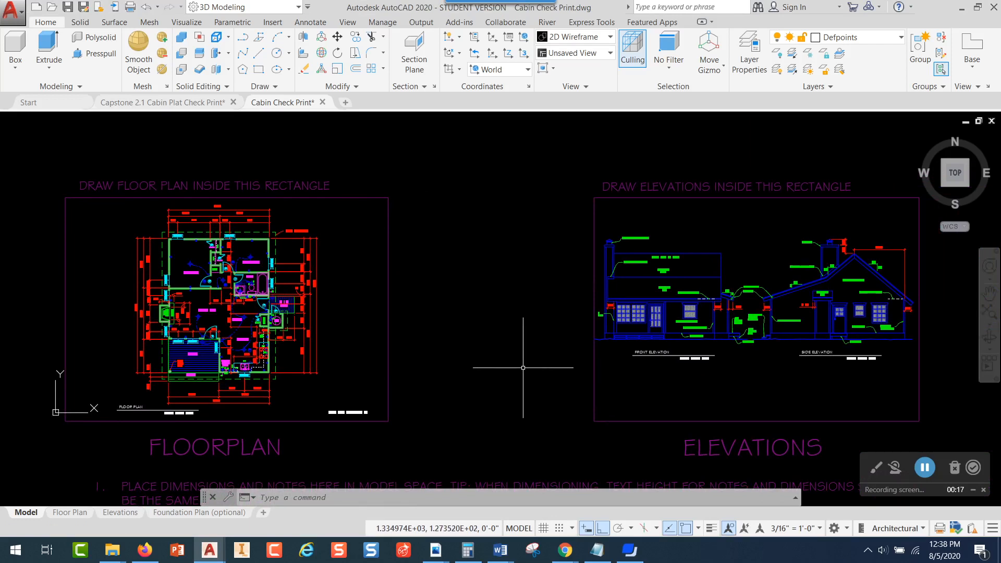
pyautogui.moveTo(99, 487)
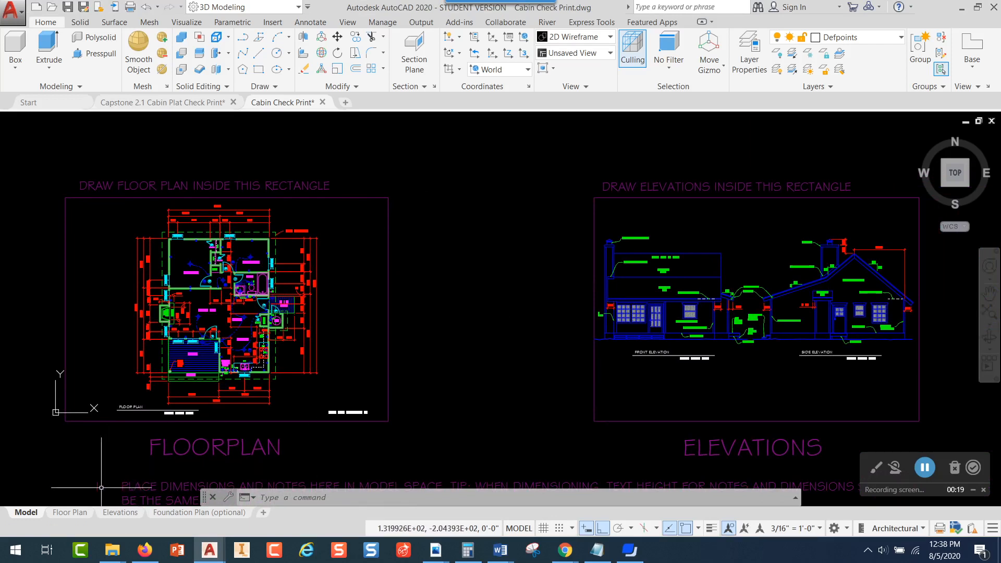
pyautogui.moveTo(69, 512)
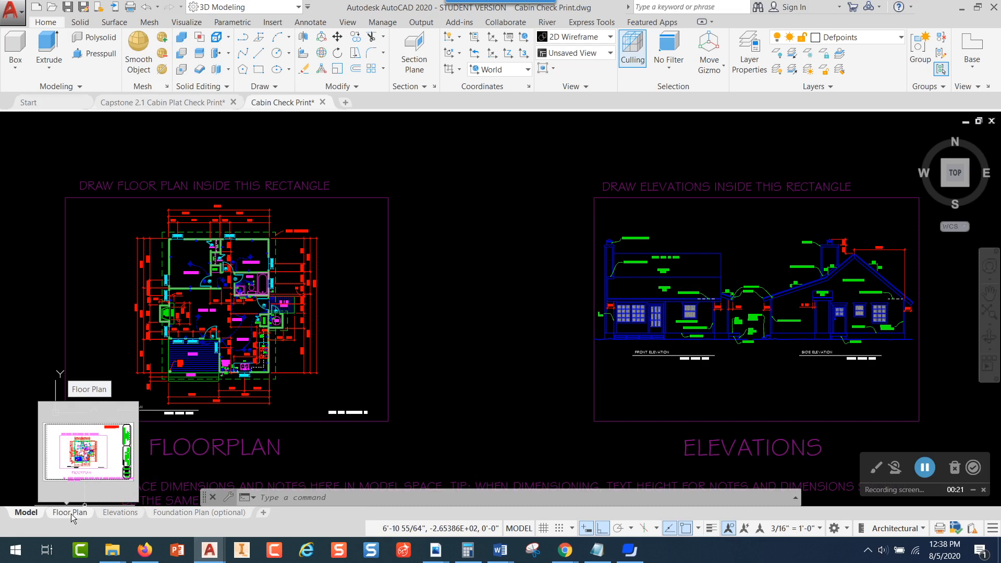
# Step: Switch from Model space to the Floor Plan layout sheet showing the cabin floor plan
pyautogui.click(68, 512)
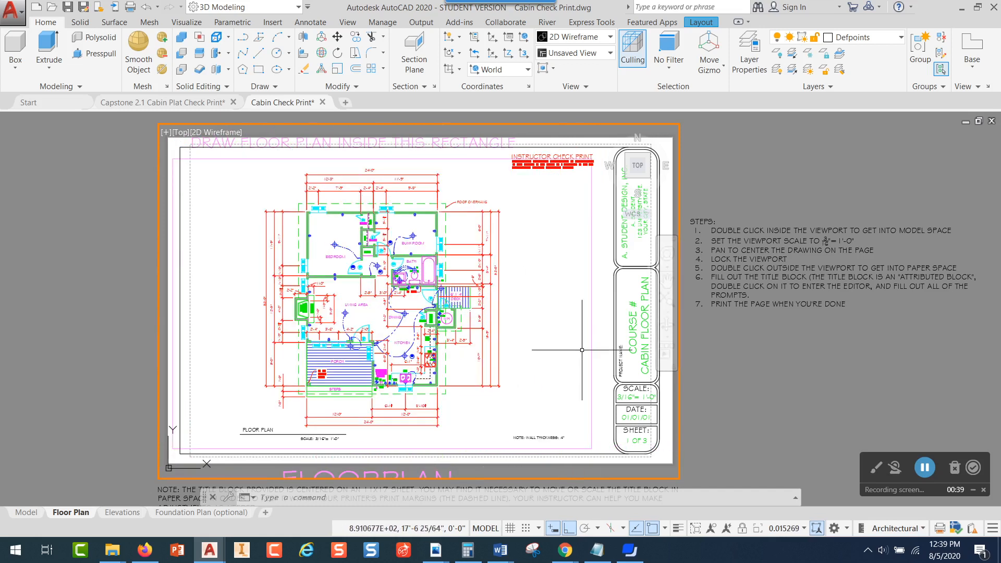
pyautogui.moveTo(711, 433)
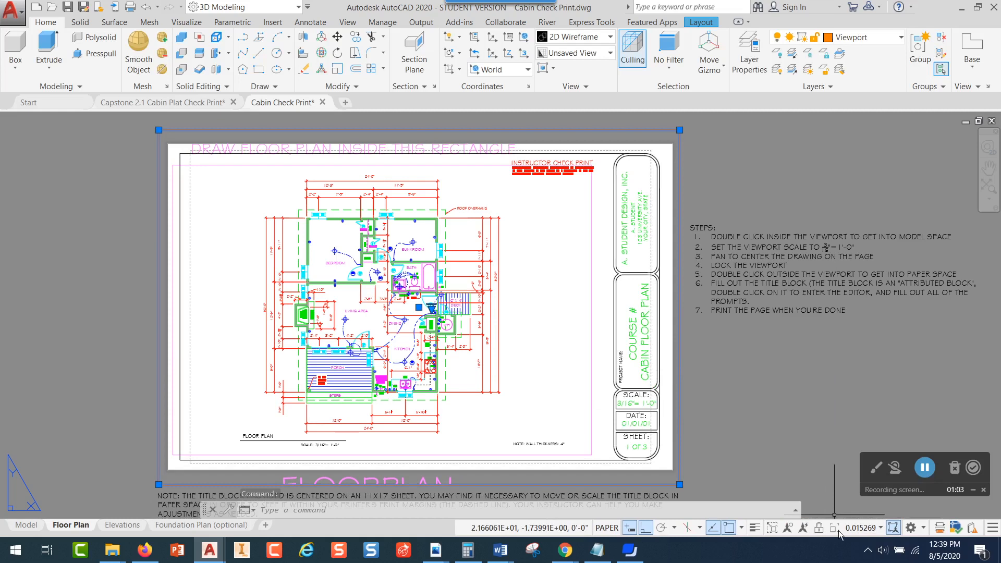
pyautogui.moveTo(872, 532)
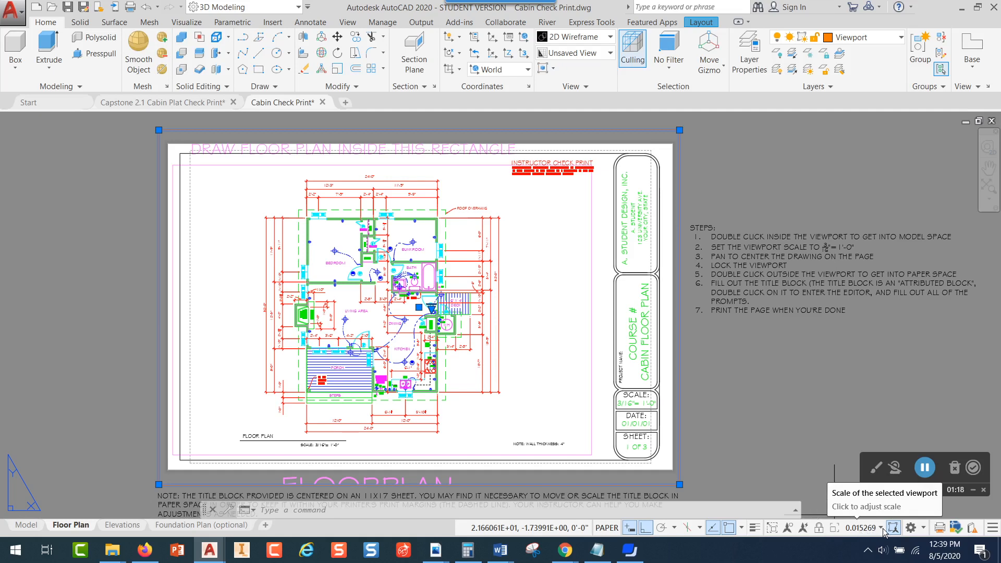
# Step: Set the Floor Plan viewport scale to 3/16" = 1'-0" from the status-bar scale list
pyautogui.click(880, 528)
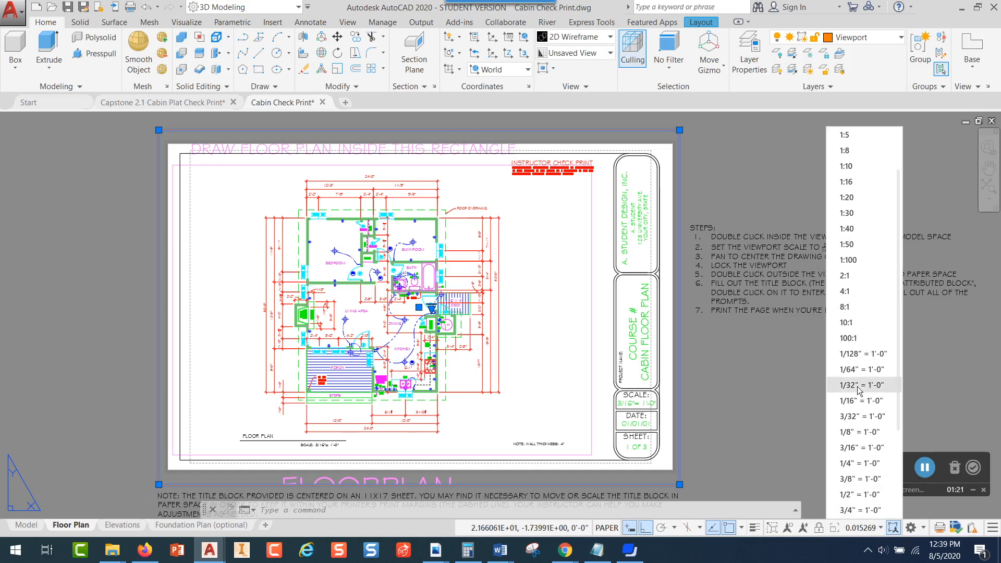
pyautogui.moveTo(854, 447)
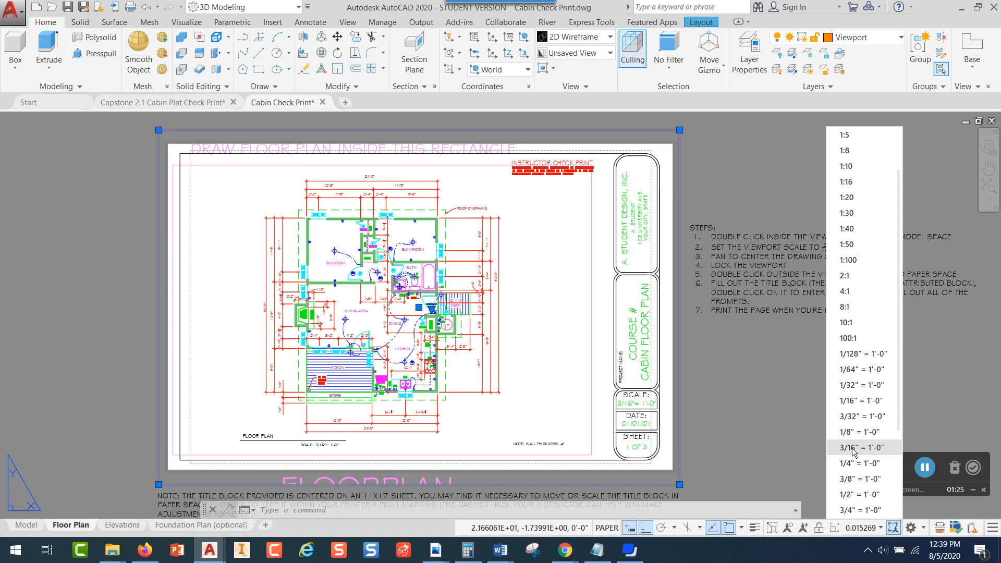
pyautogui.click(861, 448)
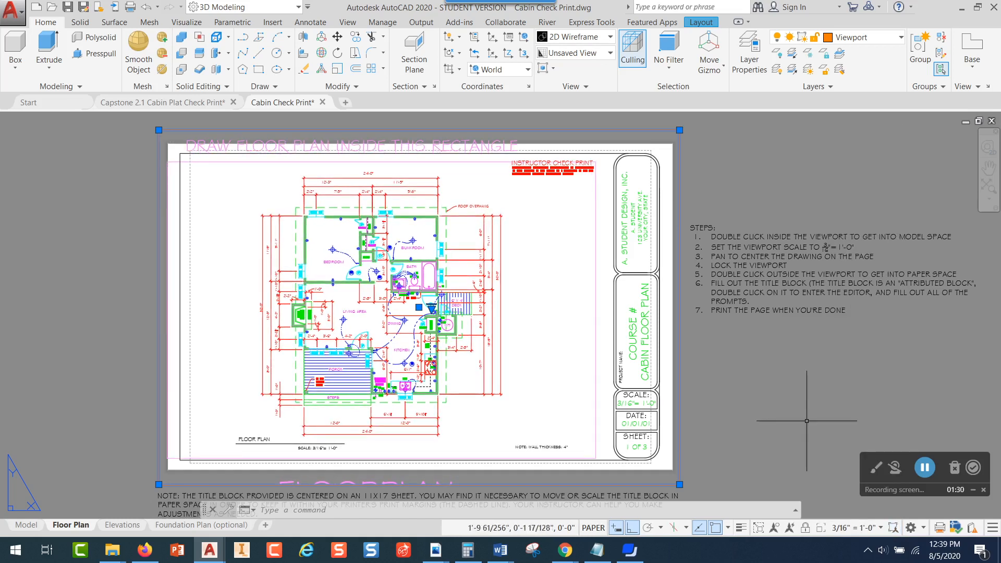
pyautogui.moveTo(527, 321)
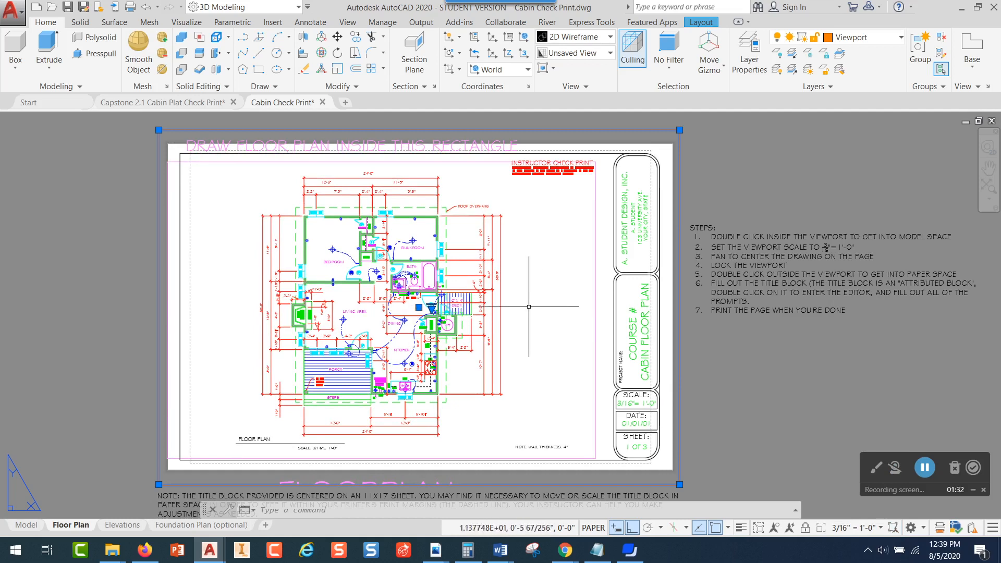
pyautogui.moveTo(390, 315)
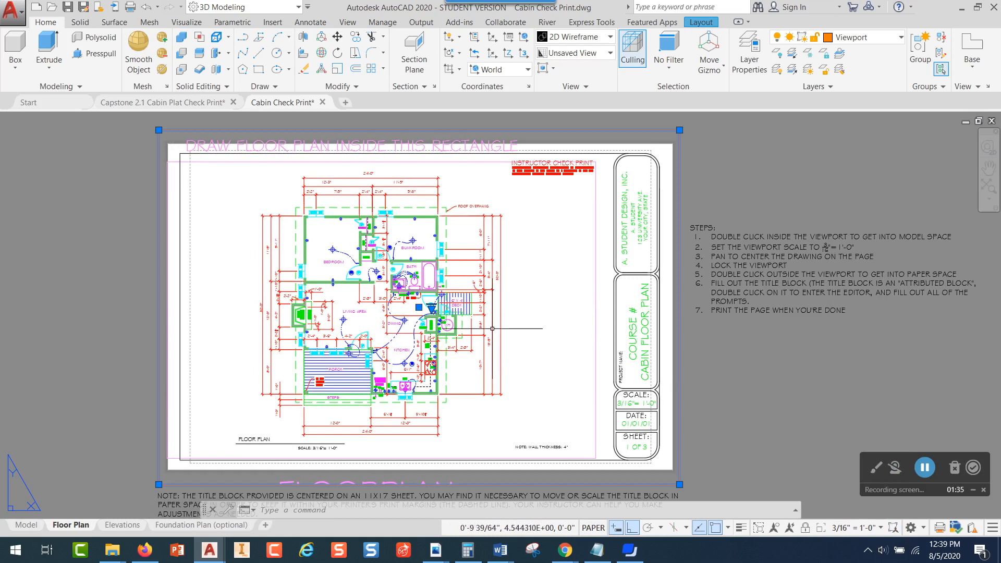
pyautogui.moveTo(542, 332)
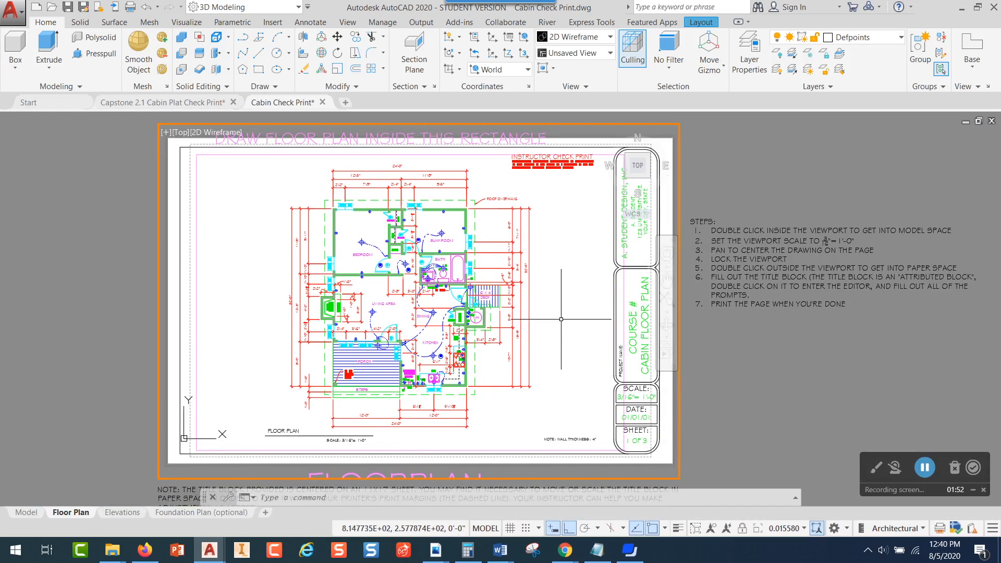
pyautogui.moveTo(764, 382)
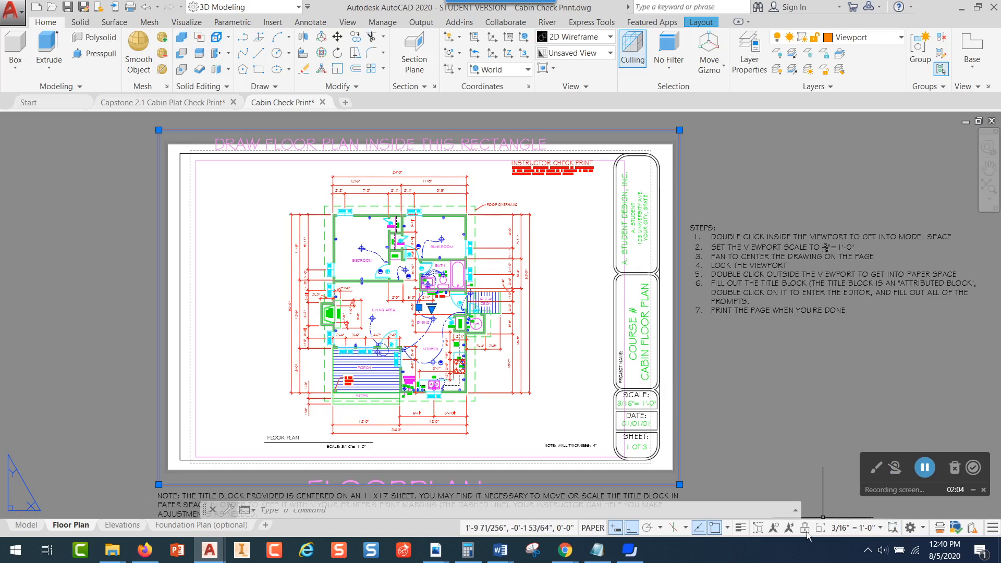
pyautogui.moveTo(804, 534)
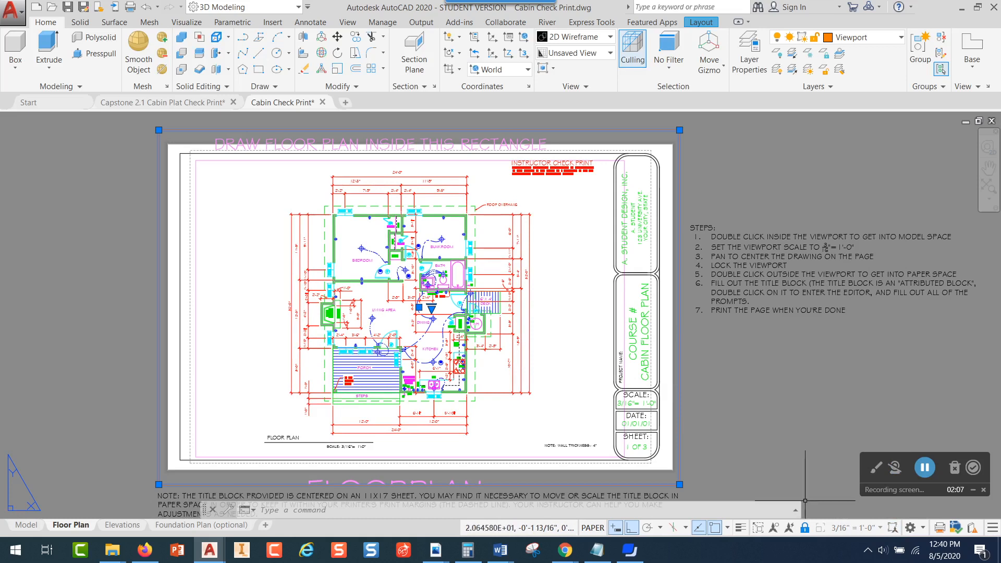
pyautogui.moveTo(757, 399)
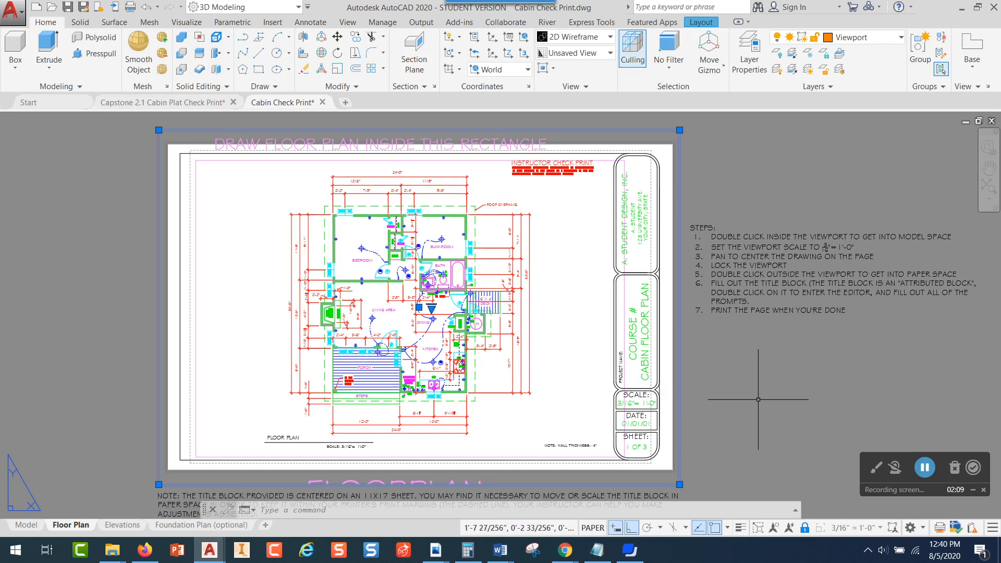
# Step: Verify the Floor Plan viewport is locked by stepping into it, then move to the Elevations sheet
pyautogui.doubleClick(559, 307)
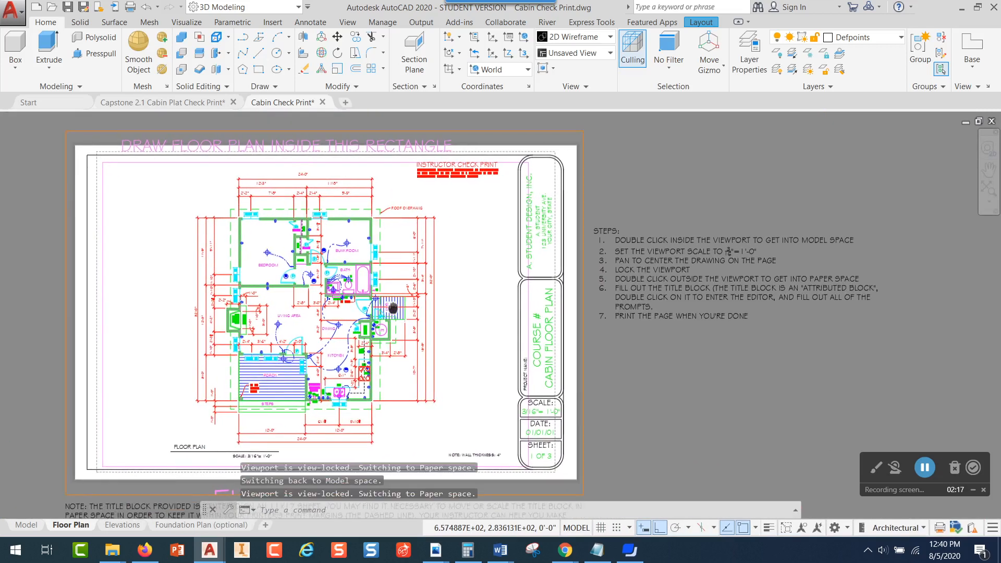
pyautogui.doubleClick(386, 304)
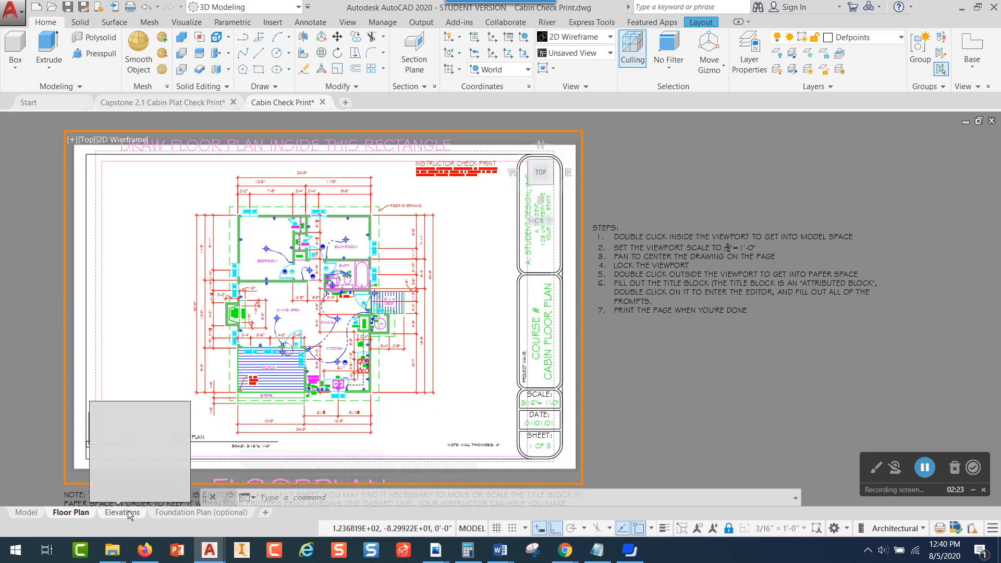
pyautogui.click(122, 511)
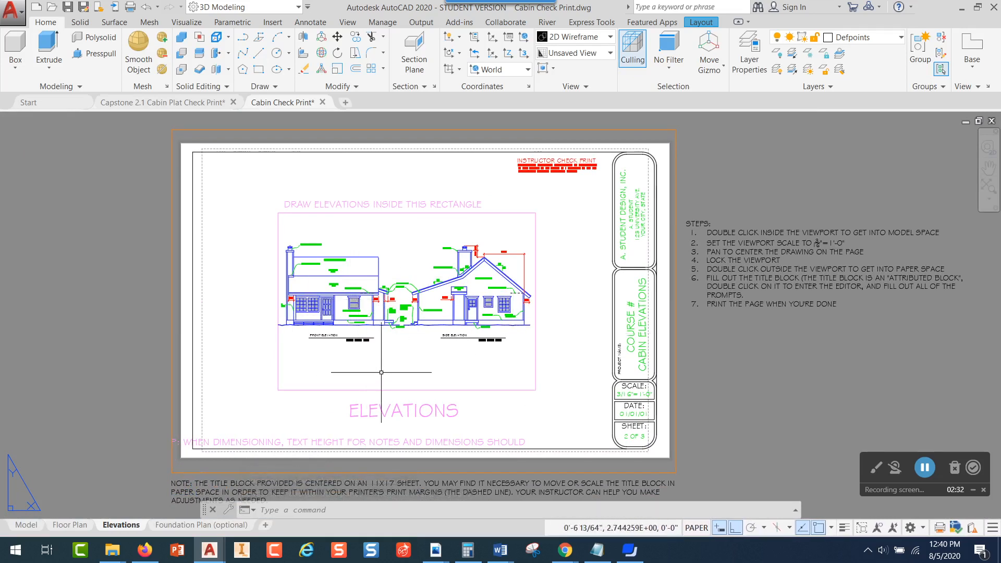
pyautogui.moveTo(729, 480)
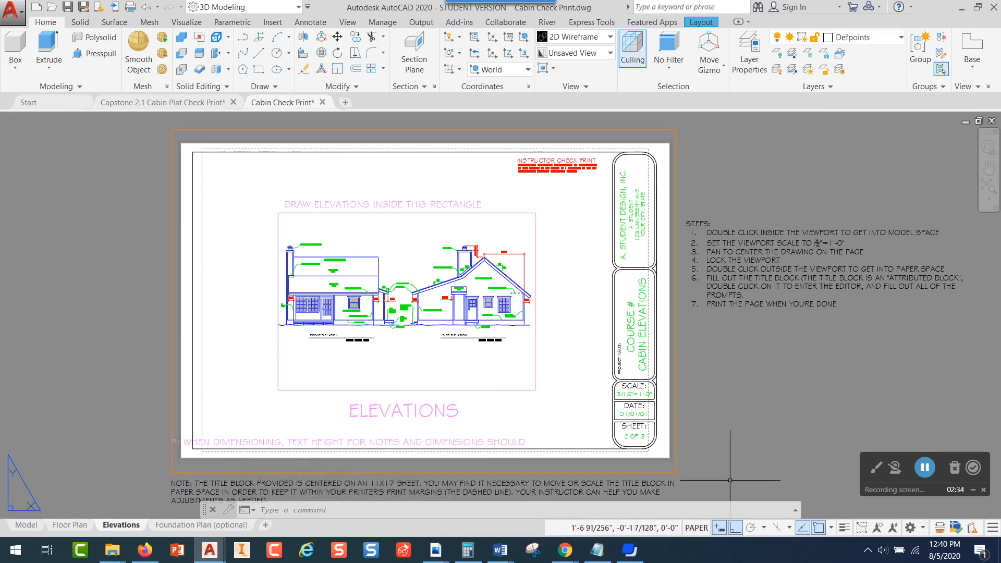
pyautogui.moveTo(722, 398)
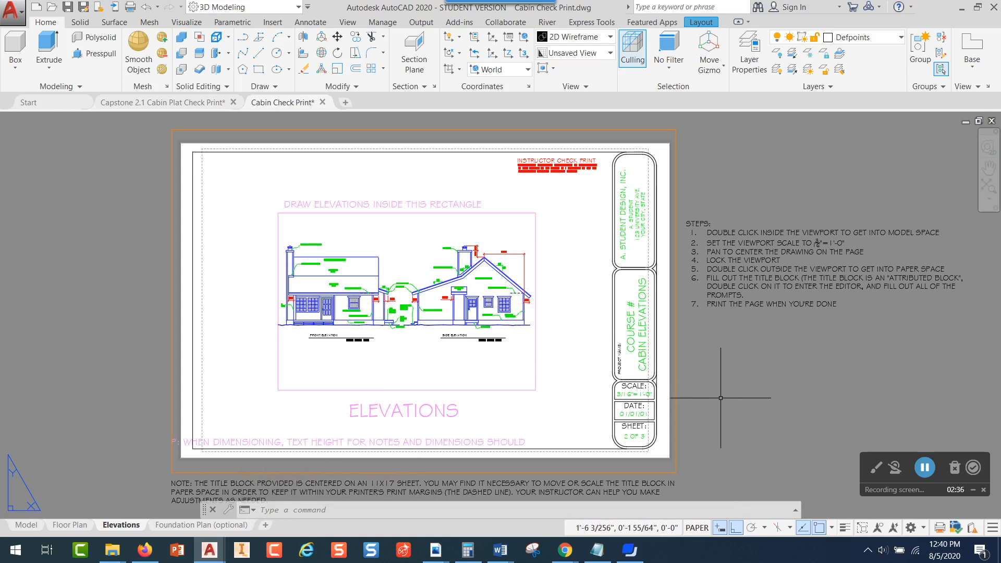
pyautogui.moveTo(717, 490)
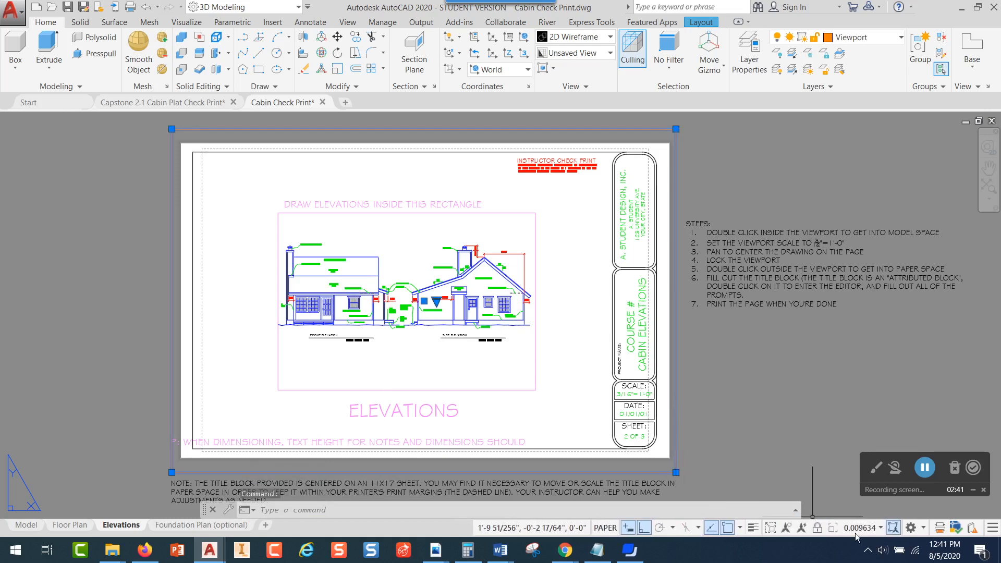
# Step: Set the Elevations viewport scale to 3/16" = 1'-0" from the status-bar scale list
pyautogui.click(880, 528)
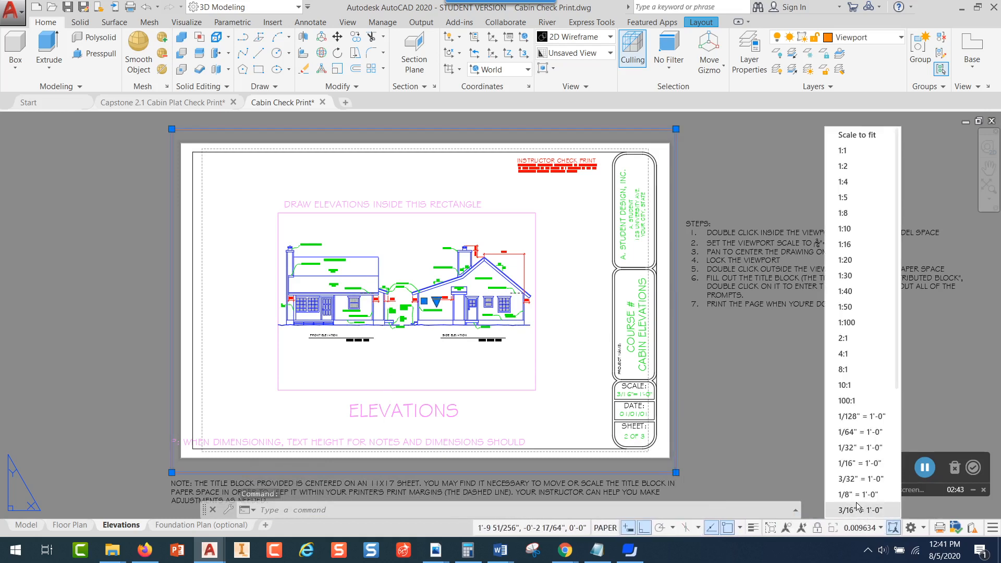
pyautogui.click(859, 509)
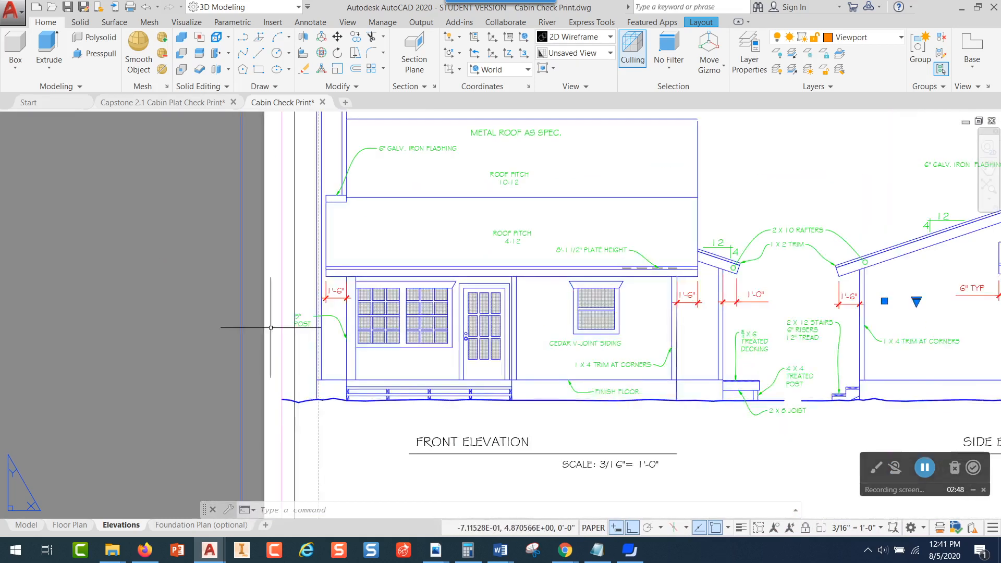
# Step: Adjust the view so the front and side elevations sit centered in the viewport
pyautogui.scroll(-3)
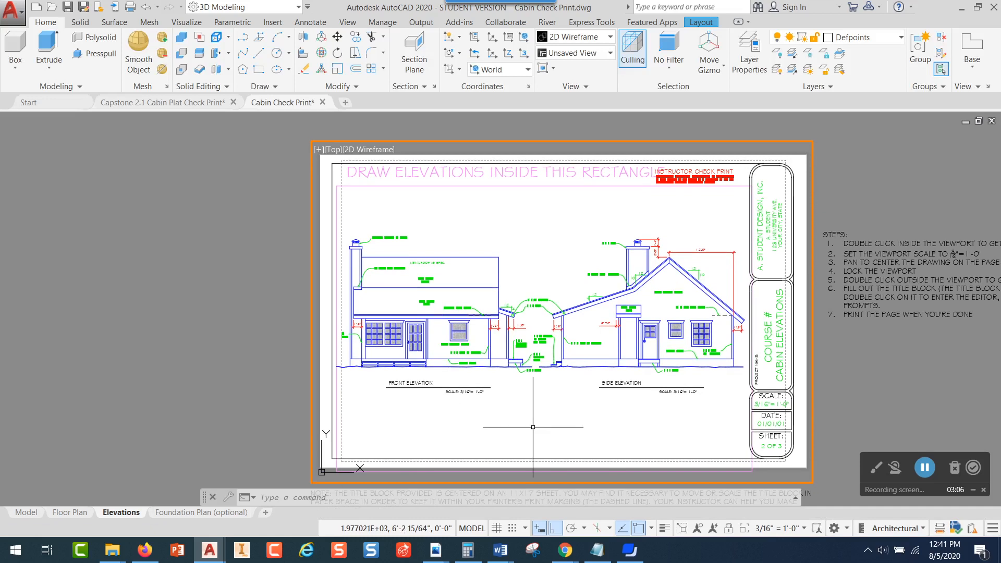
pyautogui.moveTo(868, 404)
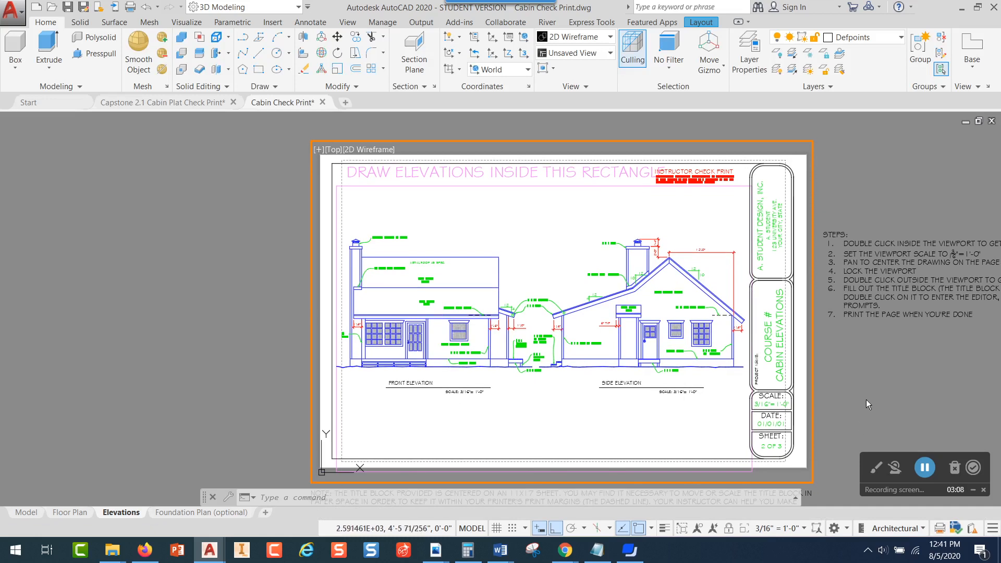
pyautogui.moveTo(879, 410)
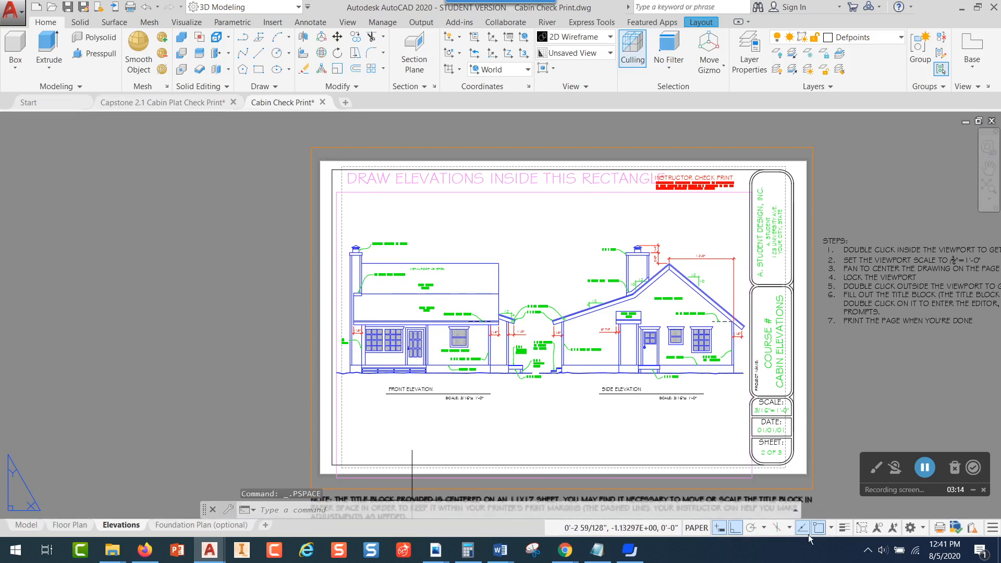
pyautogui.moveTo(817, 463)
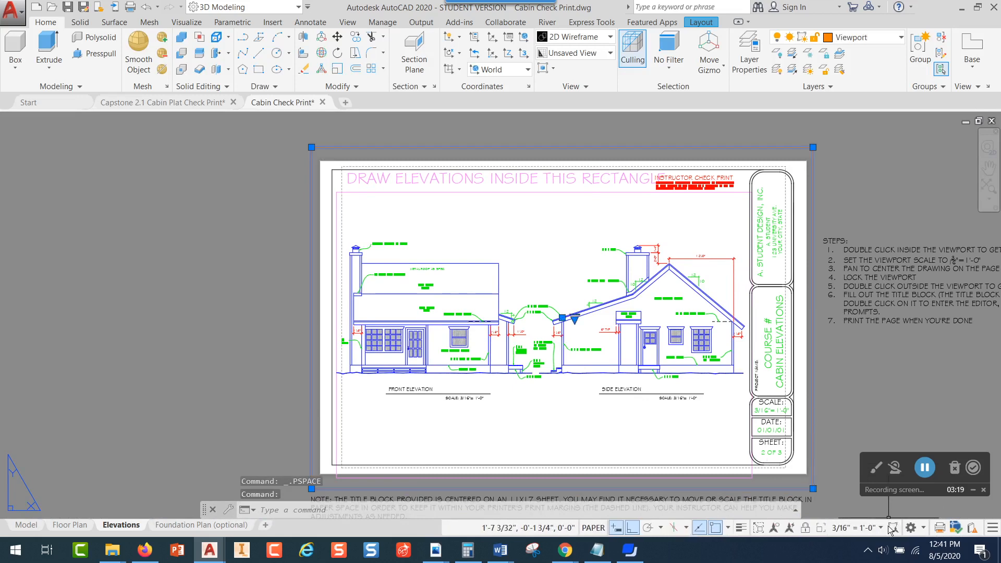
pyautogui.moveTo(844, 532)
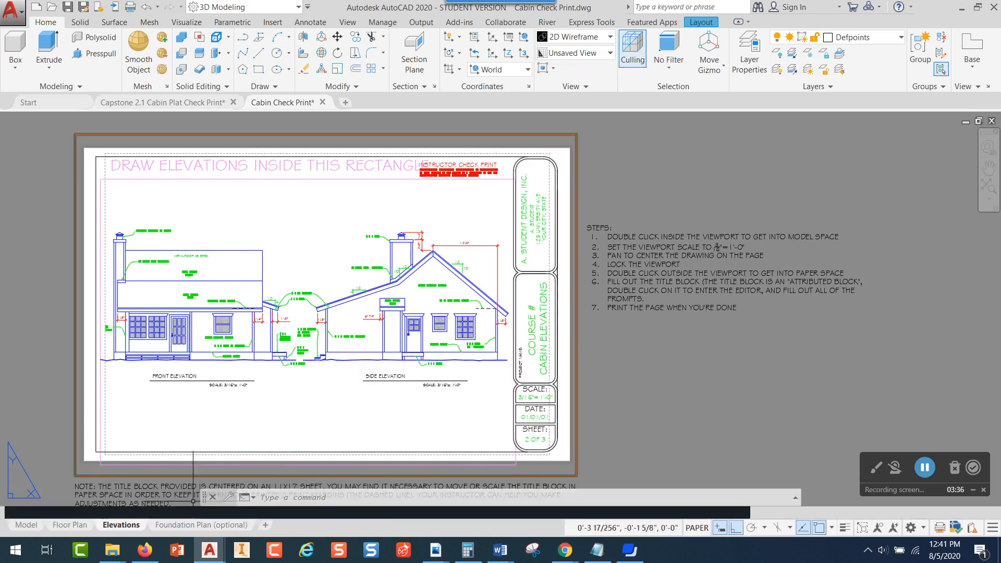
# Step: Return to the Floor Plan sheet, leaving the Elevations viewport locked in paper space
pyautogui.click(71, 525)
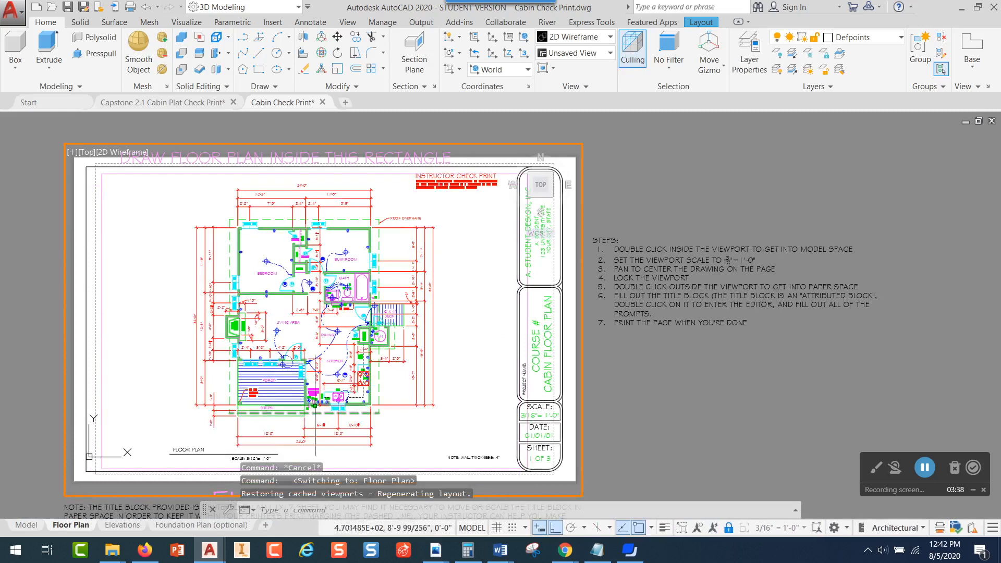